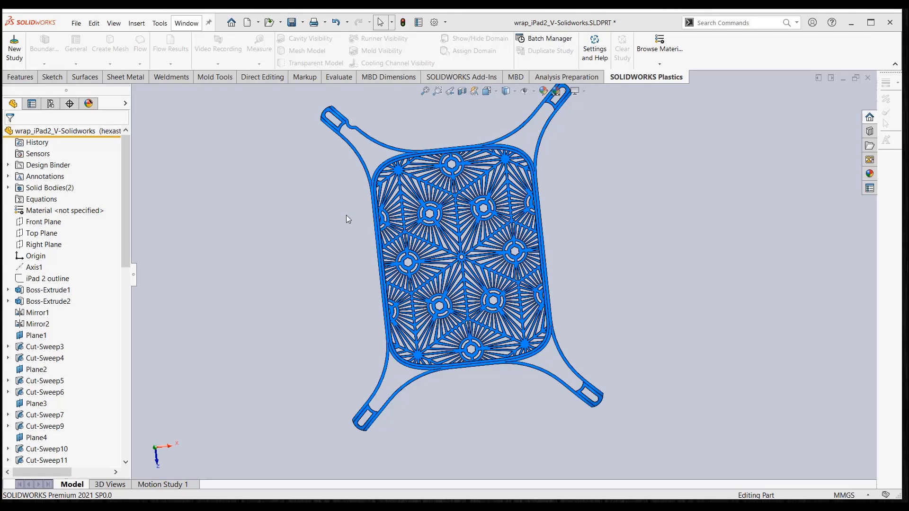
mouse_move(93, 147)
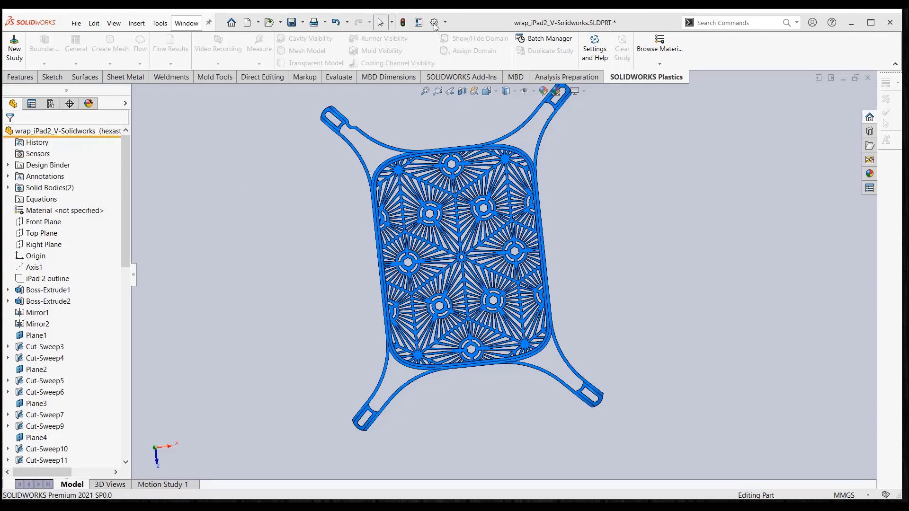
Confirm Enable Freeze bar is checked in System Options > General and close the dialog
click(432, 23)
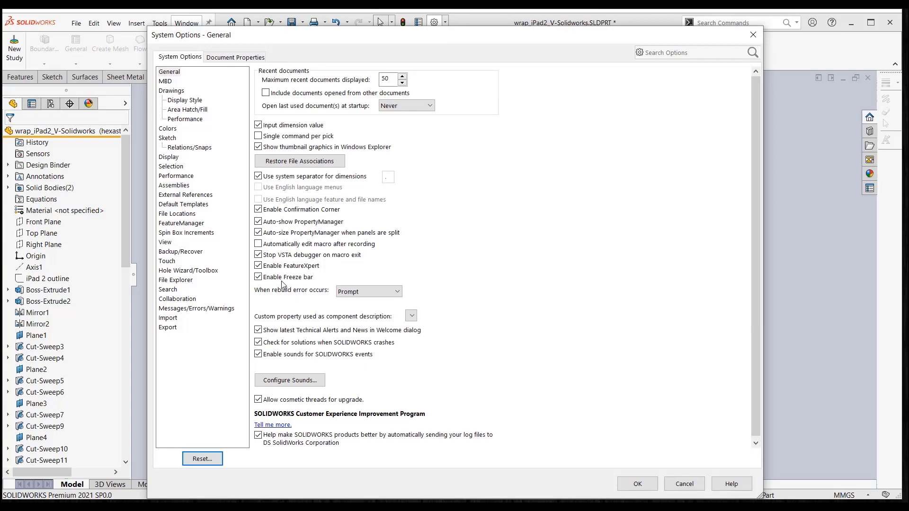
click(637, 483)
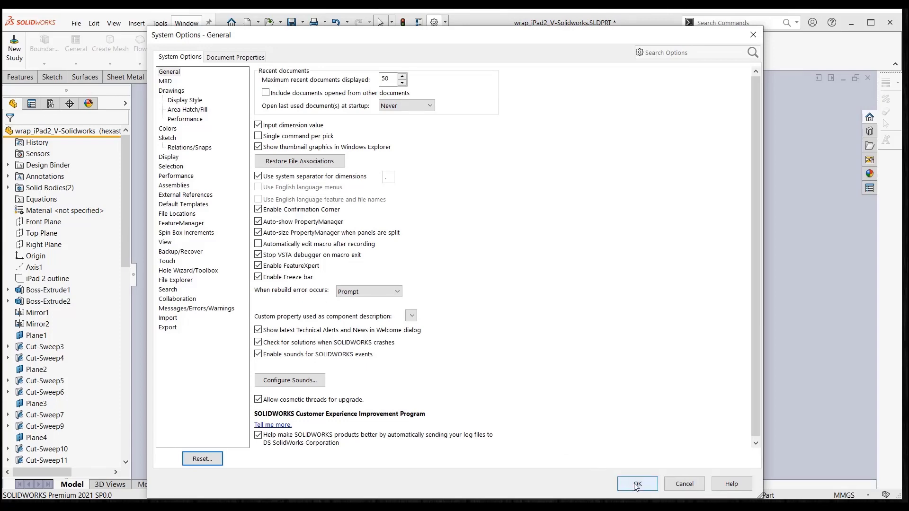
click(636, 483)
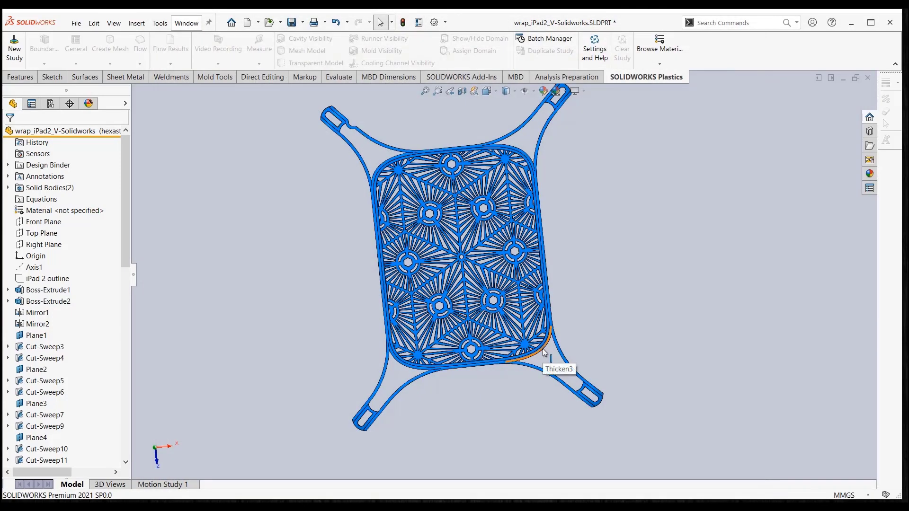
mouse_move(453, 142)
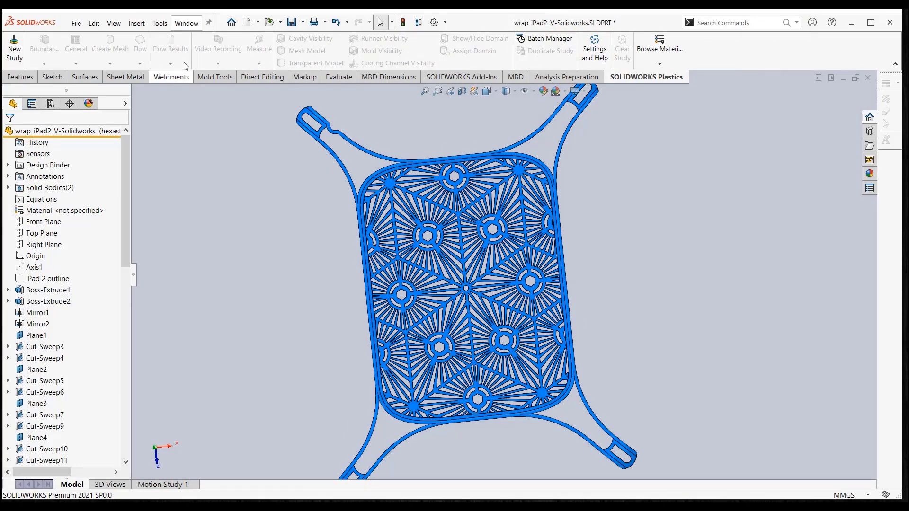
Run Tools > Evaluate > Performance Evaluation to see the wrap's 72.38-second rebuild time breakdown
click(159, 23)
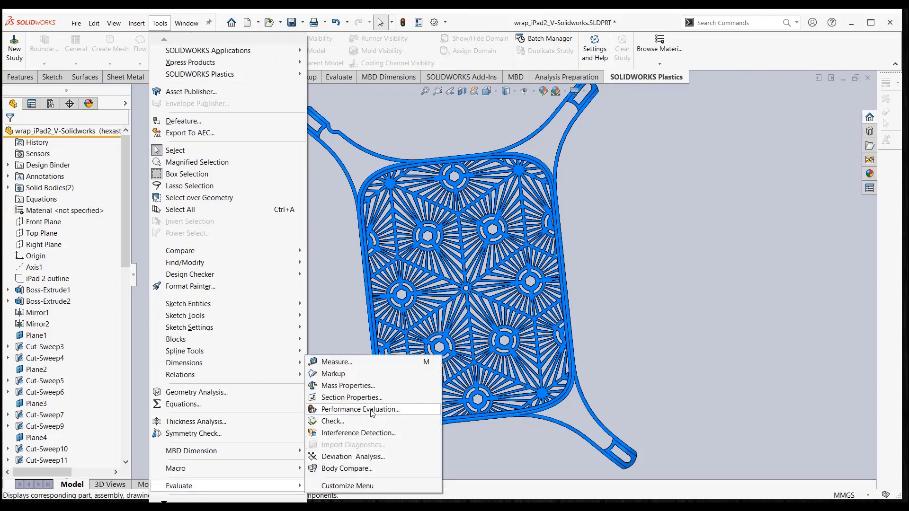
click(360, 409)
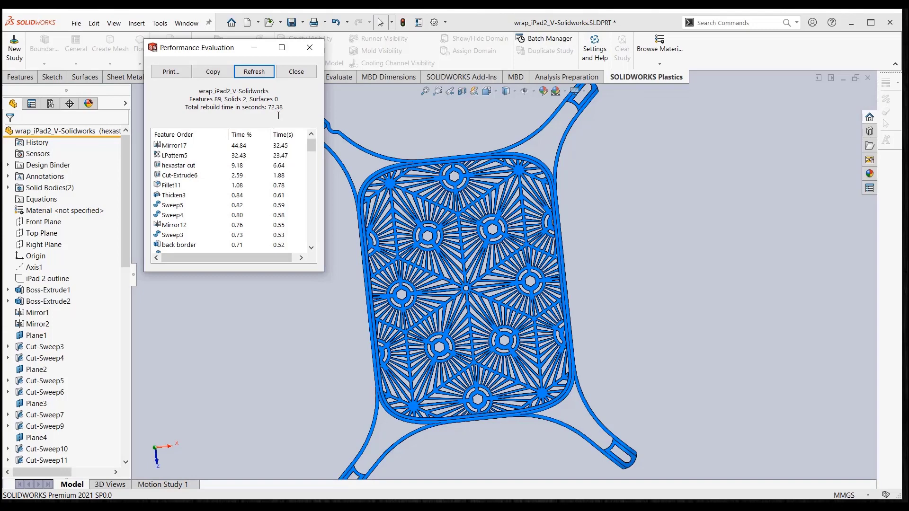
mouse_move(294, 148)
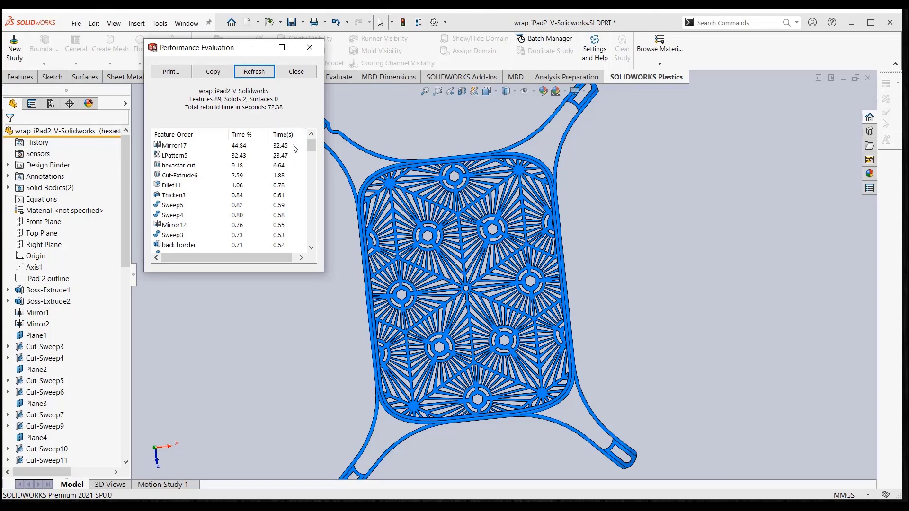
mouse_move(266, 167)
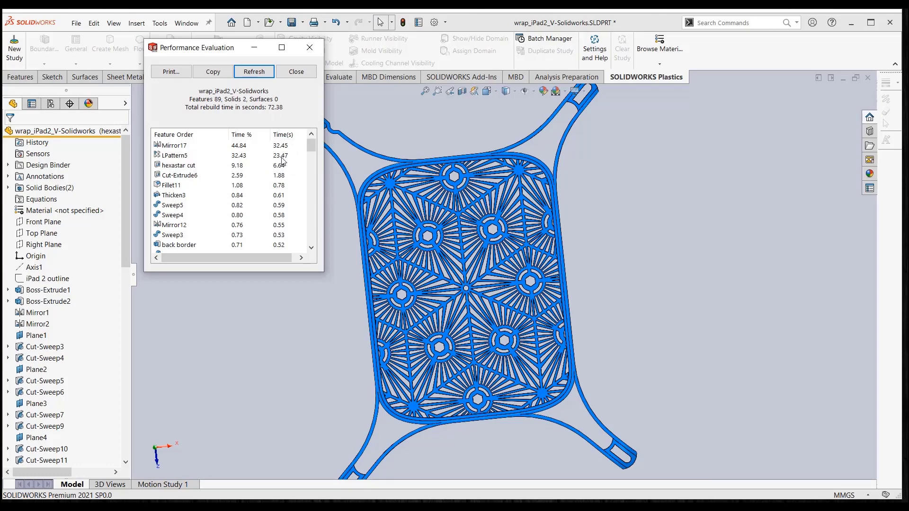
mouse_move(382, 168)
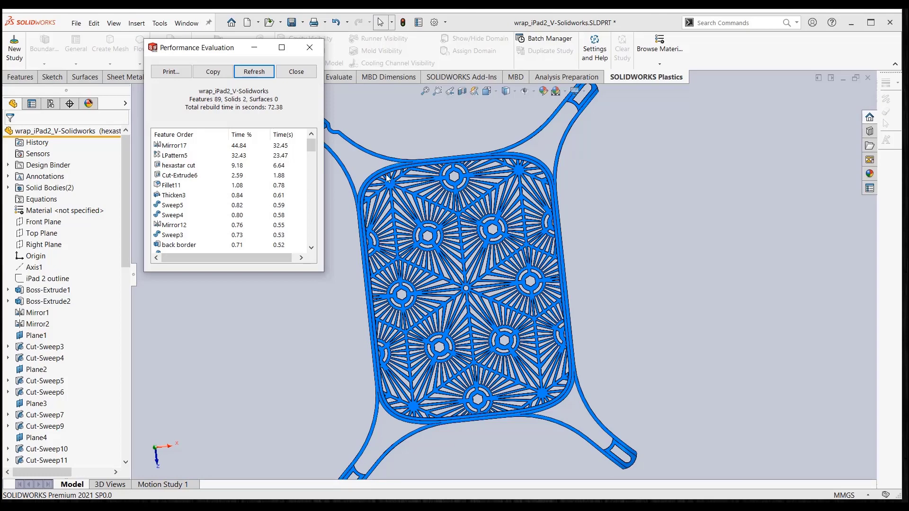
mouse_move(385, 183)
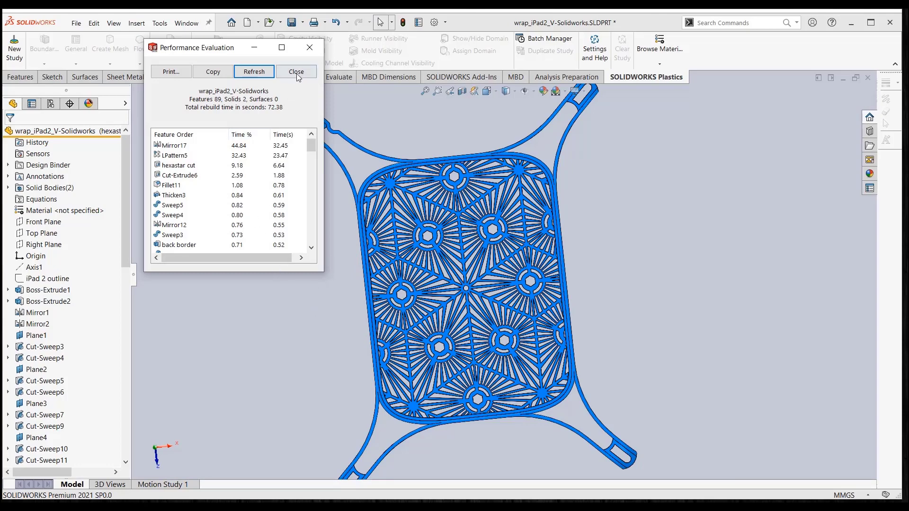
Close the performance report and drag the Freeze bar below Combine1
click(295, 71)
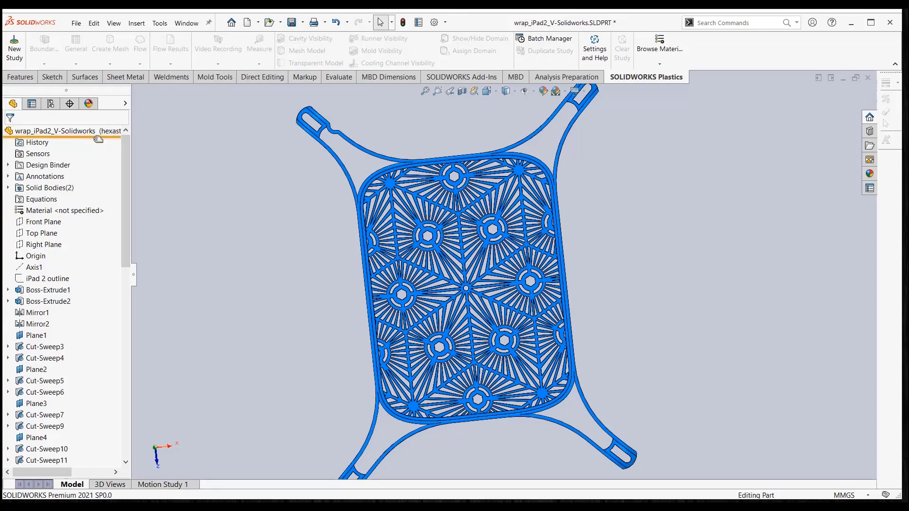
mouse_move(96, 143)
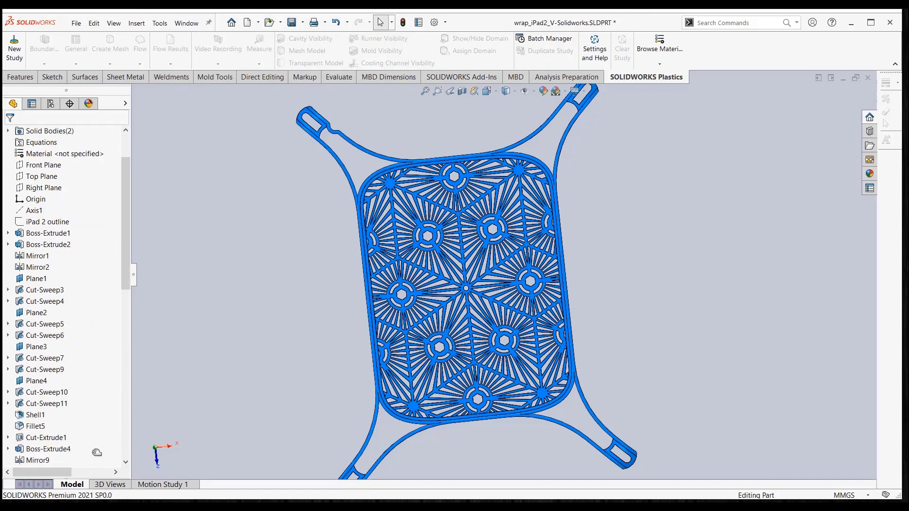
scroll(down, 3)
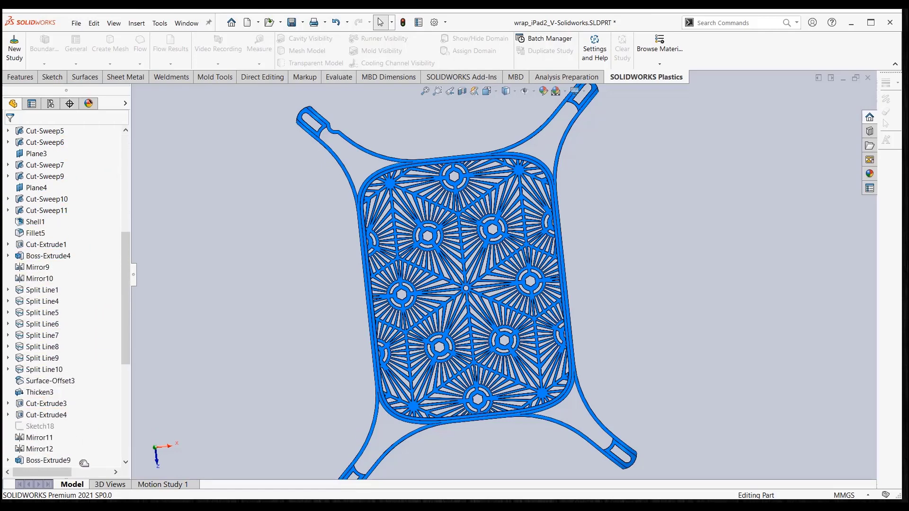
scroll(down, 3)
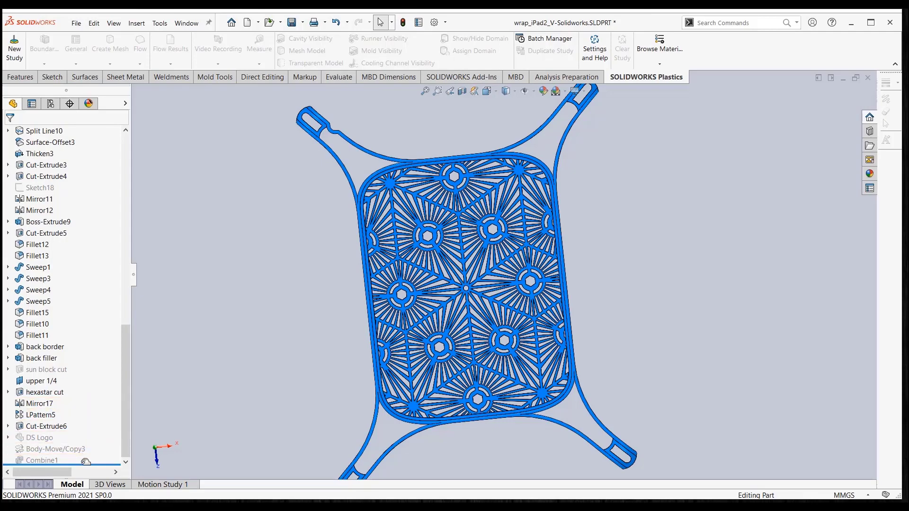
click(41, 460)
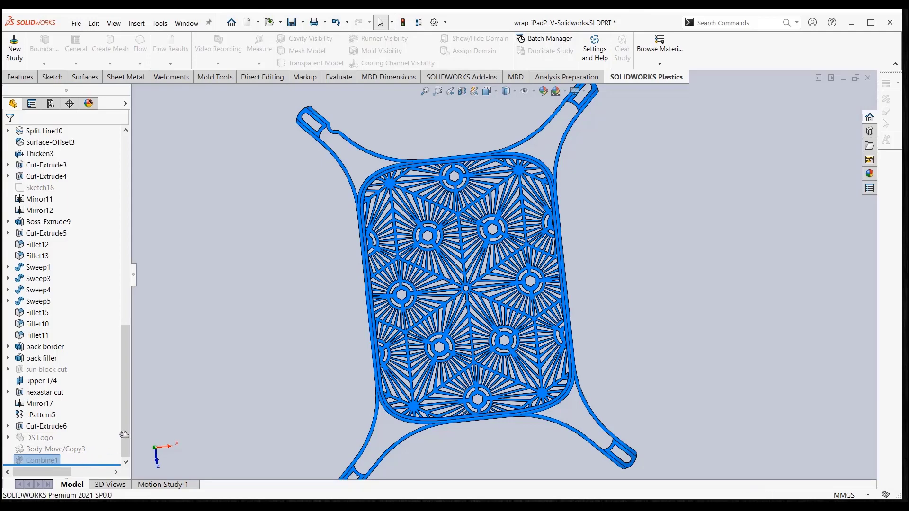
mouse_move(103, 399)
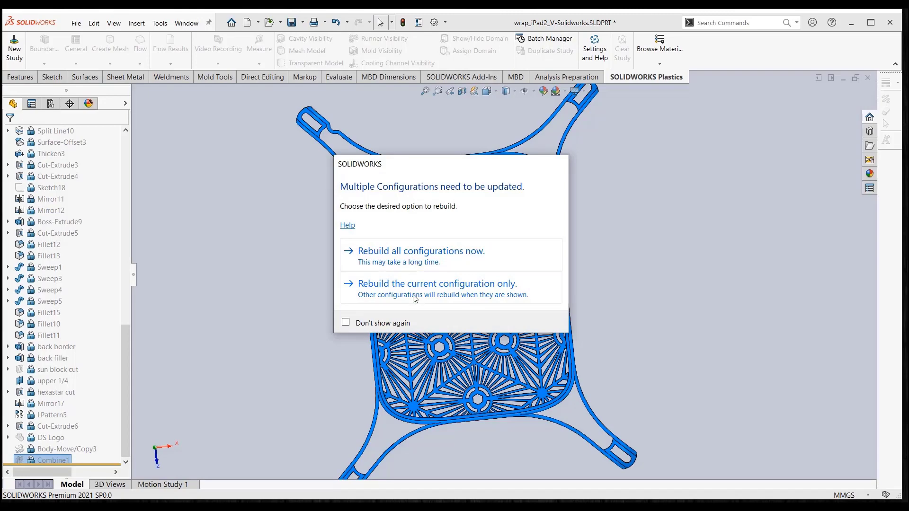
Rebuild only the current configuration so features down to Combine1 become frozen
click(436, 284)
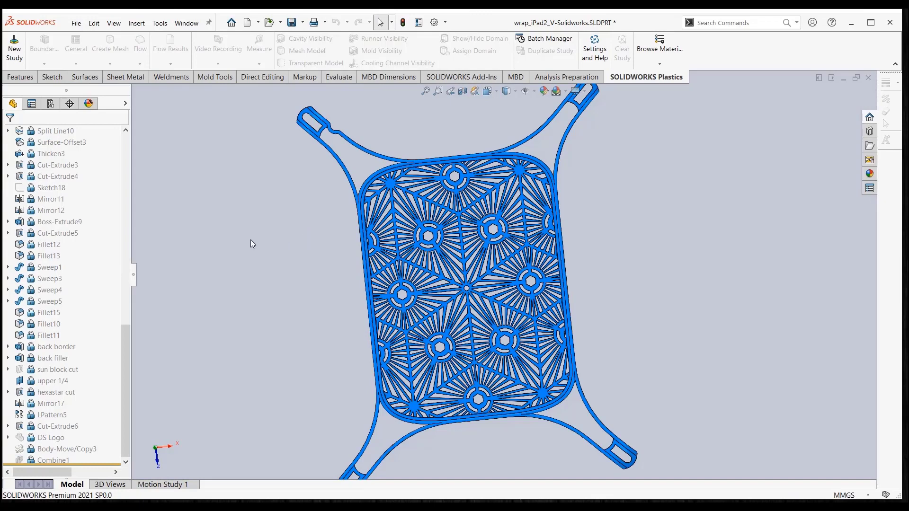
mouse_move(149, 361)
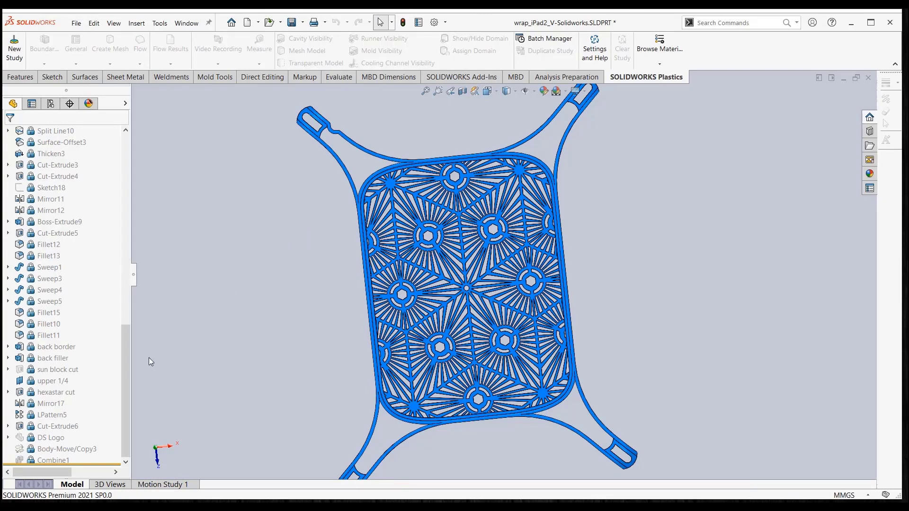
mouse_move(256, 175)
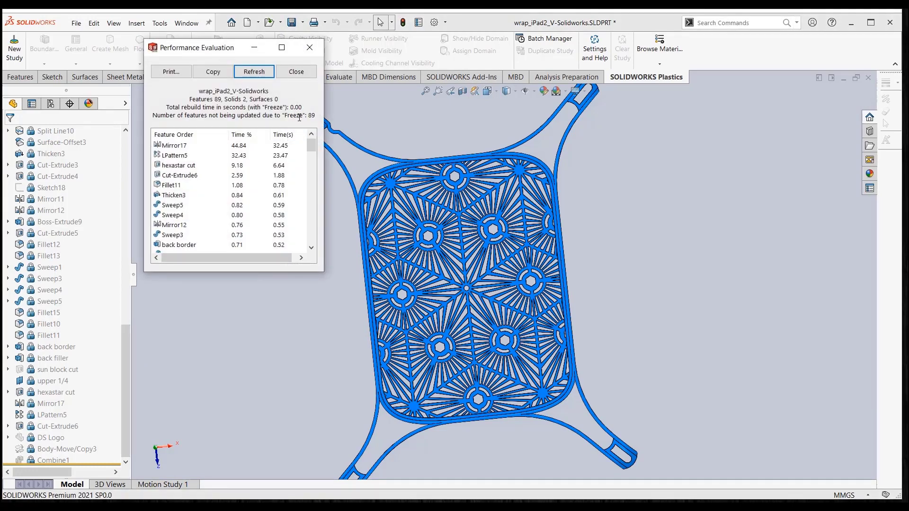
mouse_move(428, 130)
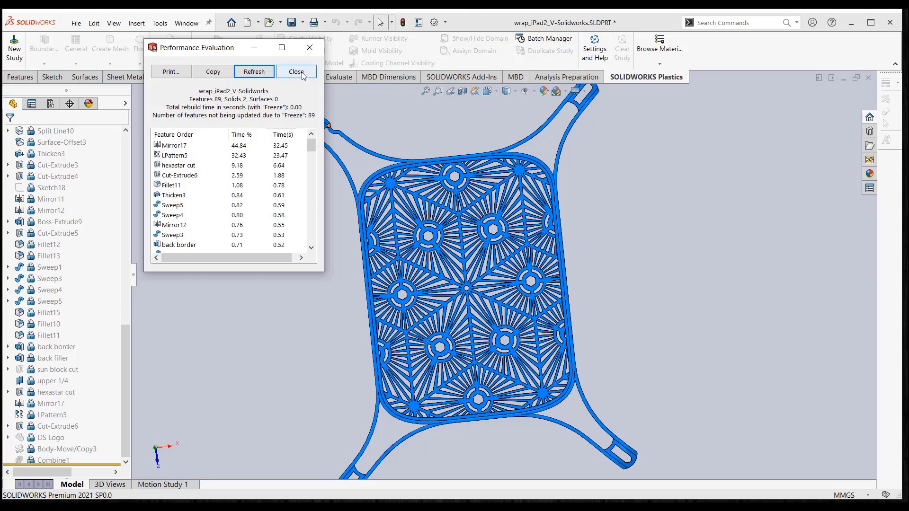
click(295, 71)
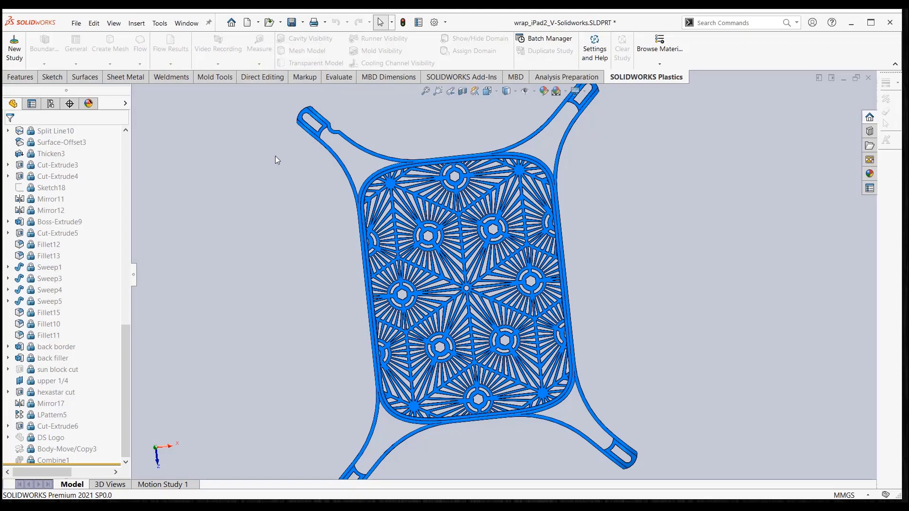
mouse_move(217, 160)
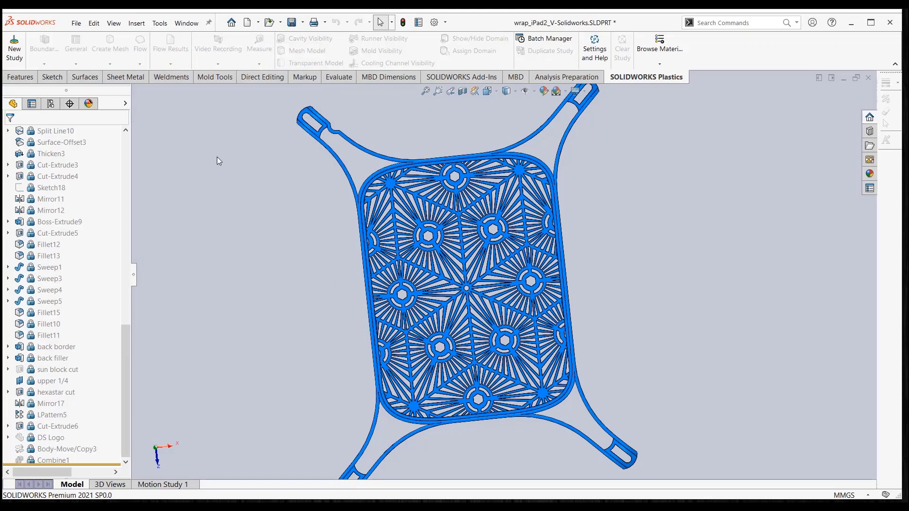
Open iPad Wrap.SLDASM from recent documents and scroll its tree to view the fitted wrap
click(75, 23)
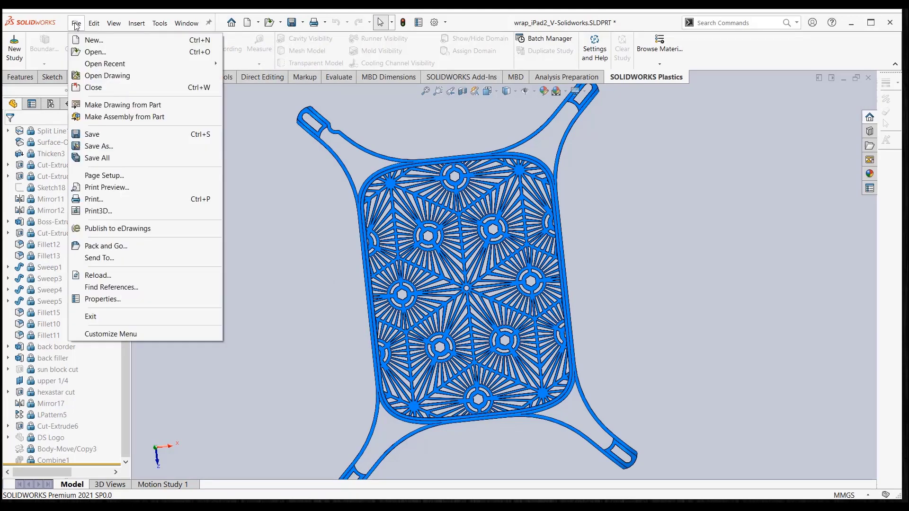
click(105, 63)
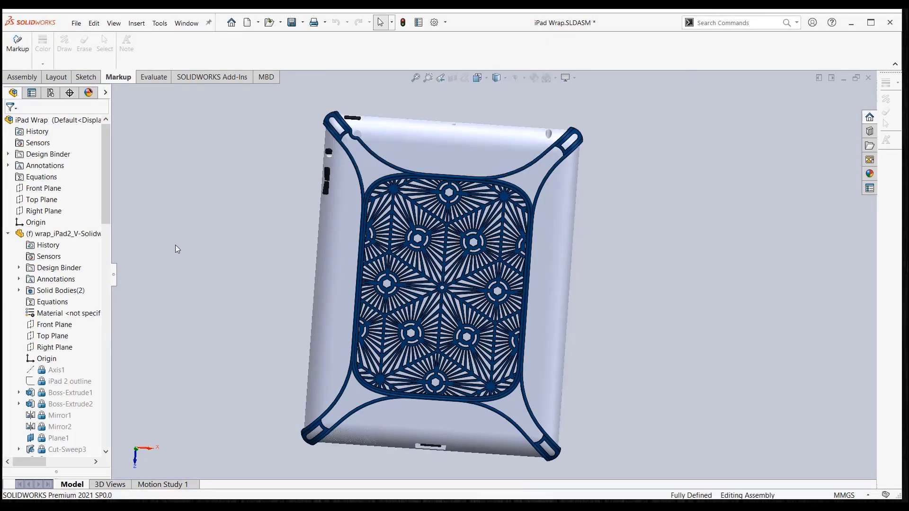
scroll(down, 3)
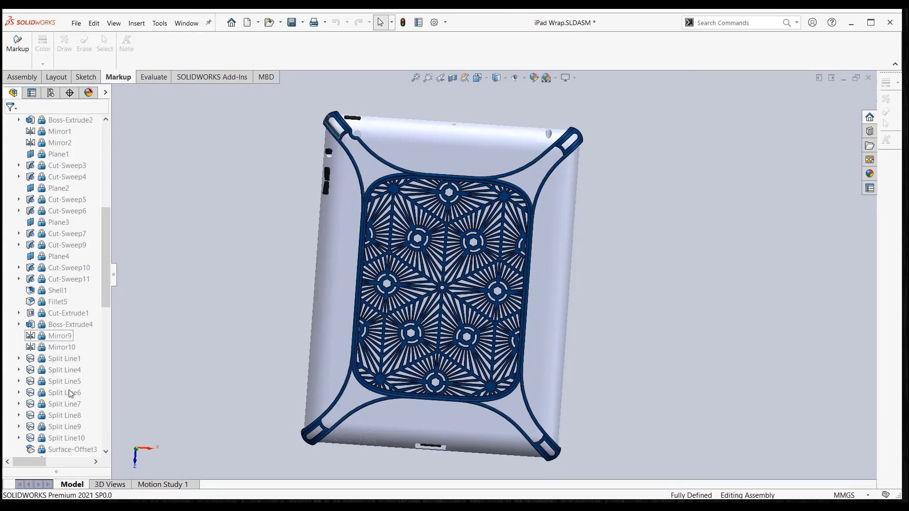
scroll(down, 3)
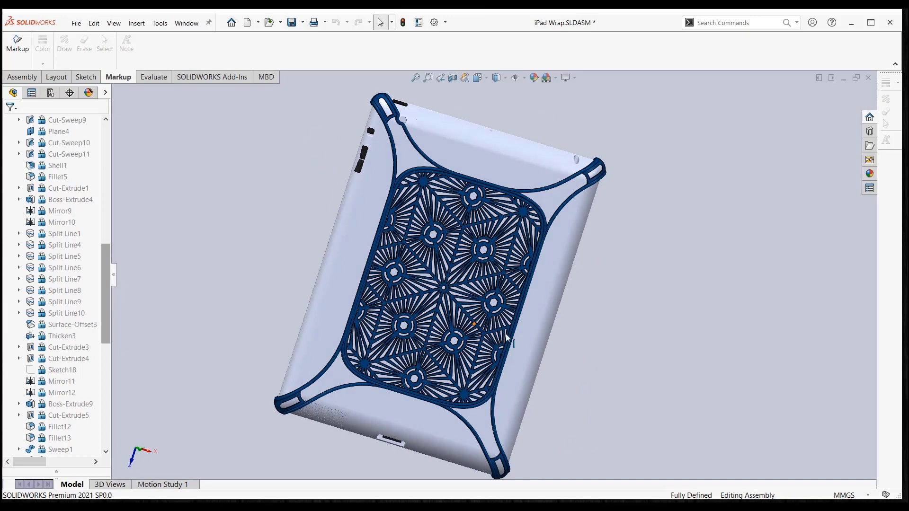
mouse_move(522, 350)
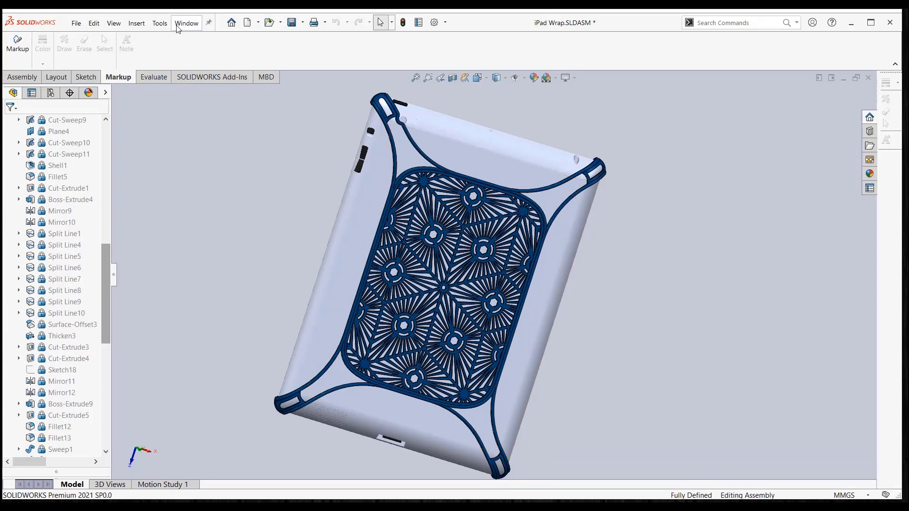
Switch back to the wrap_iPad2_V-Solidworks part and right-click in its feature tree
click(186, 23)
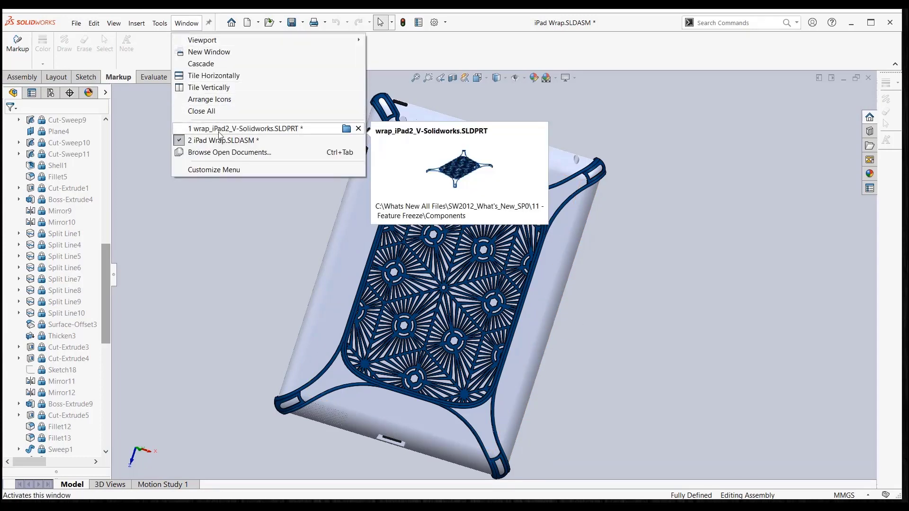
click(248, 129)
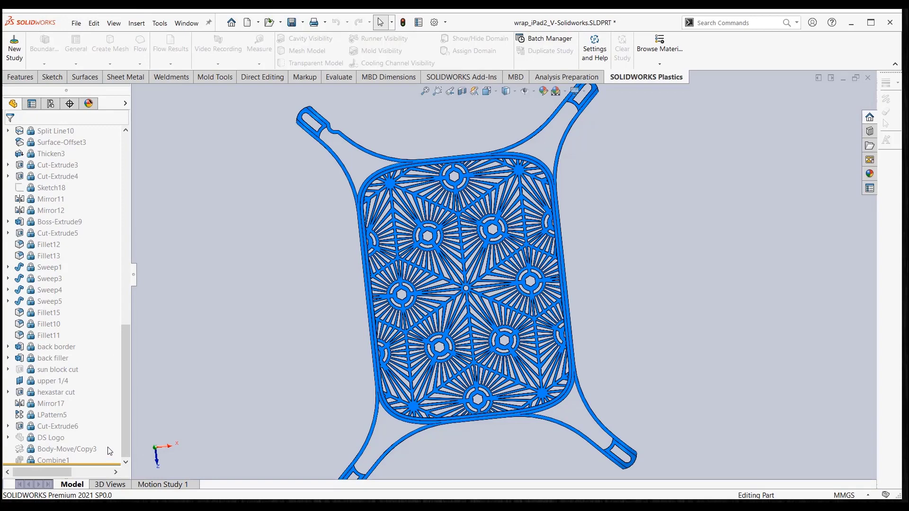
mouse_move(98, 464)
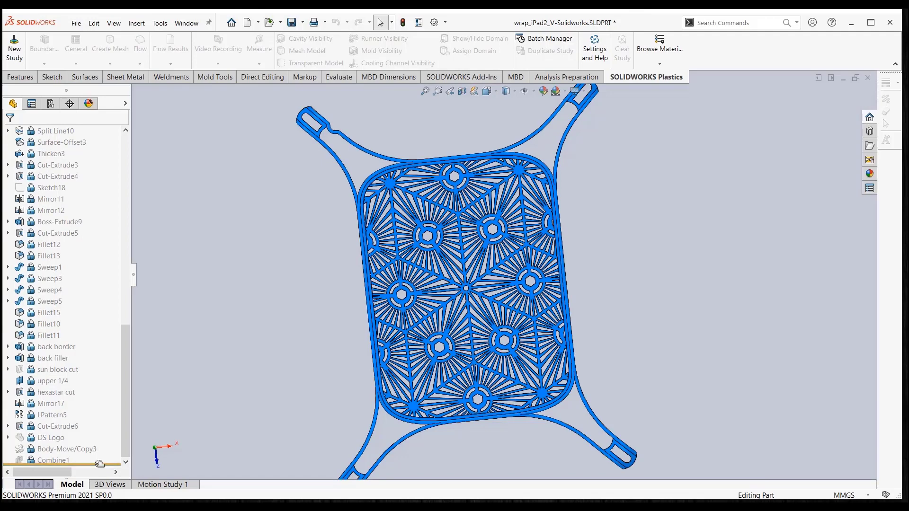
right_click(52, 131)
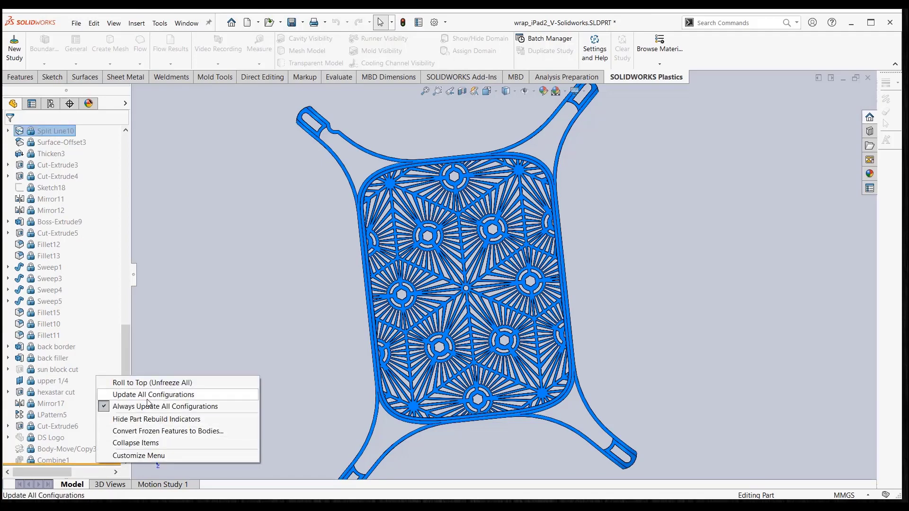
mouse_move(152, 382)
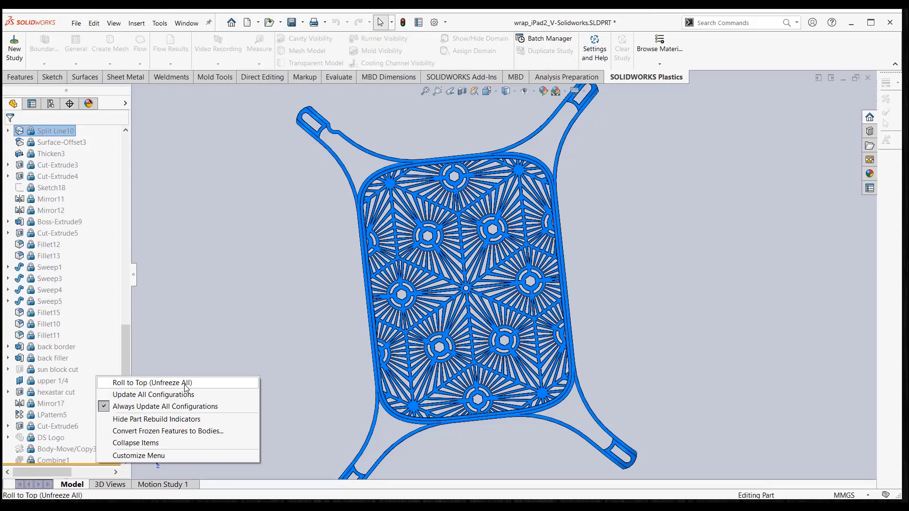
mouse_move(164, 319)
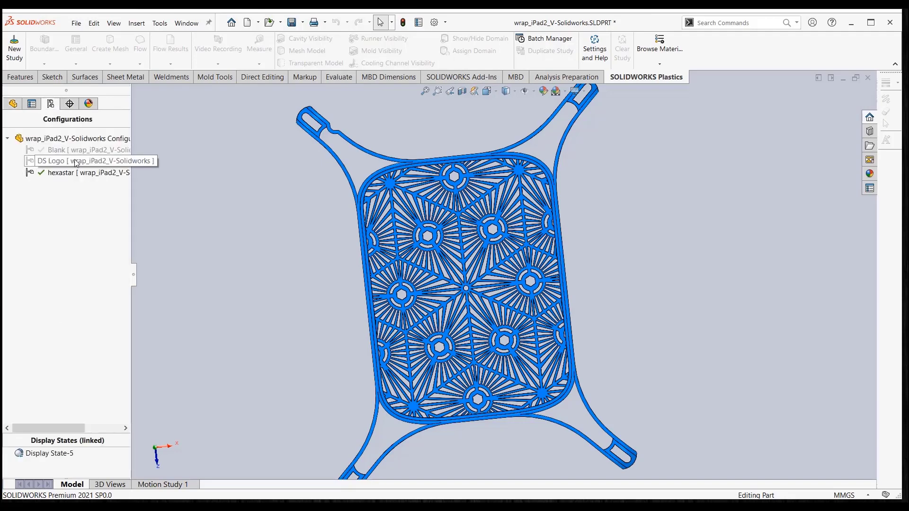
Activate DS Logo, then hexastar, then DS Logo again so the logo replaces the hexastar pattern
double_click(58, 161)
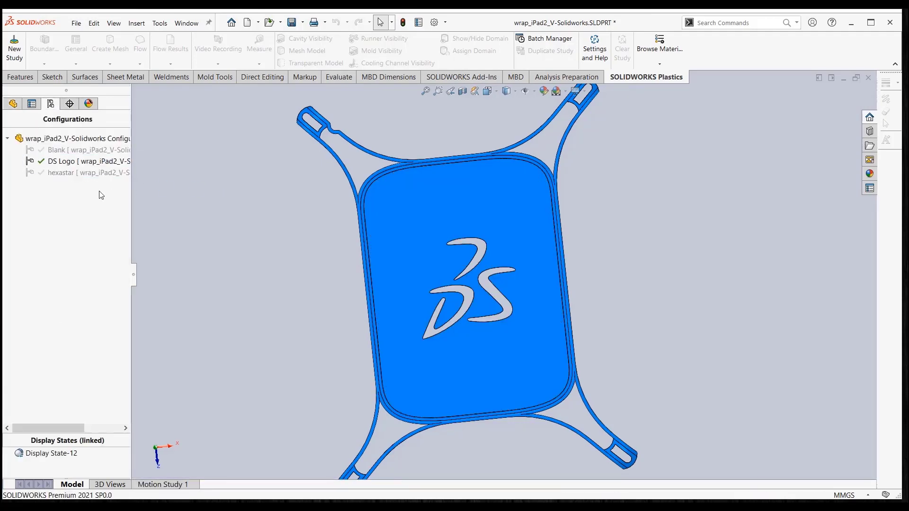
double_click(60, 173)
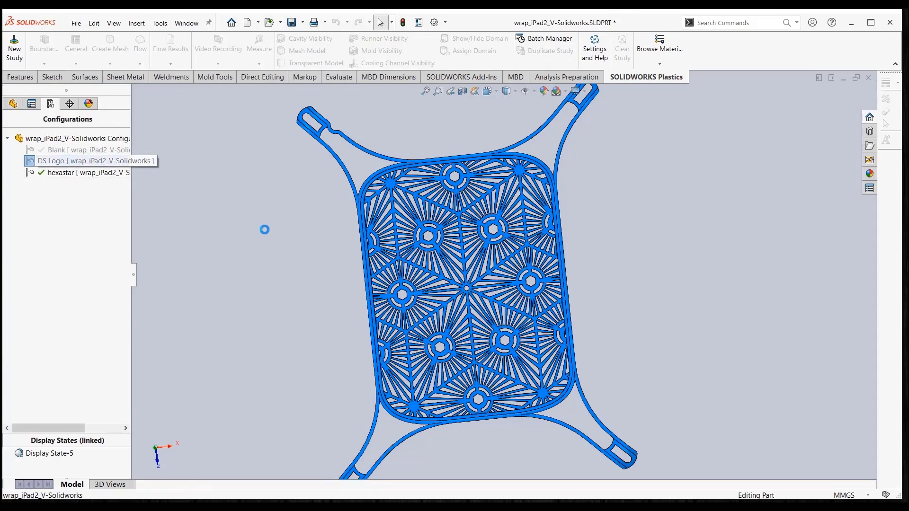
double_click(62, 160)
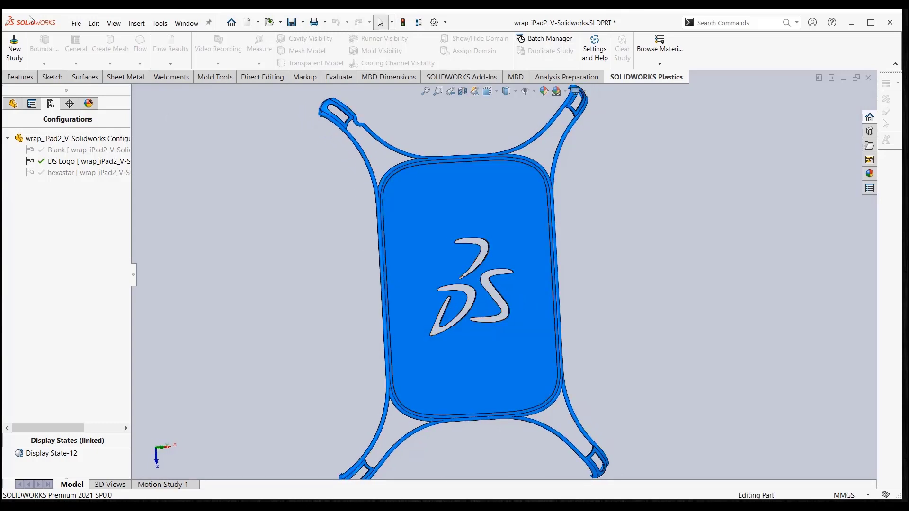
Open DS Logo.SLDPRT from the Components folder and show its feature tree
click(75, 23)
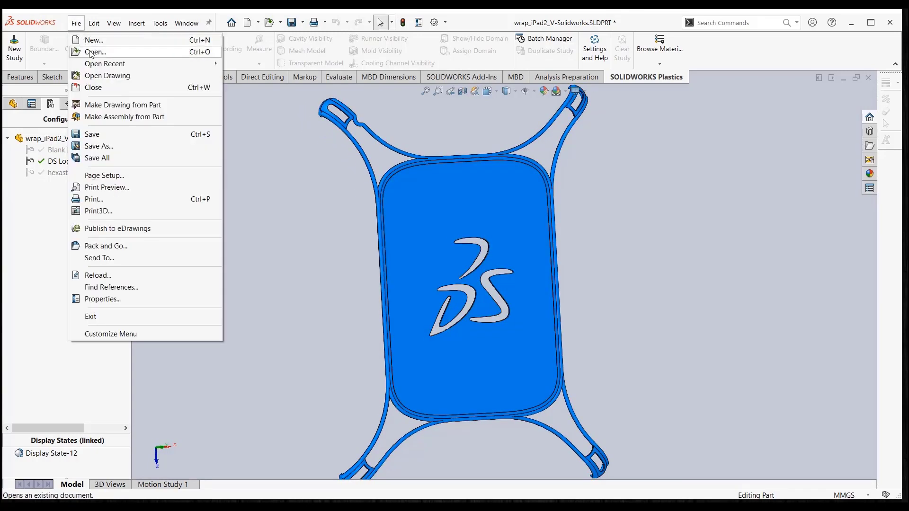
click(95, 52)
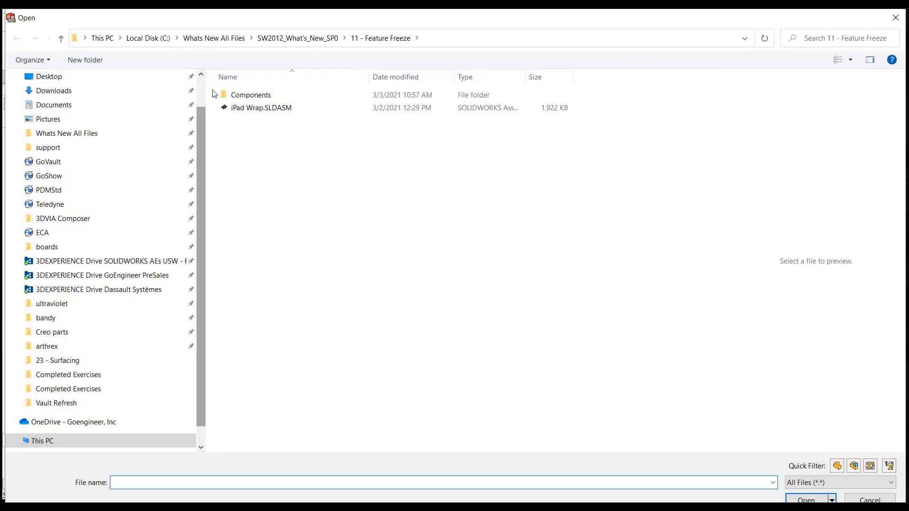
double_click(250, 95)
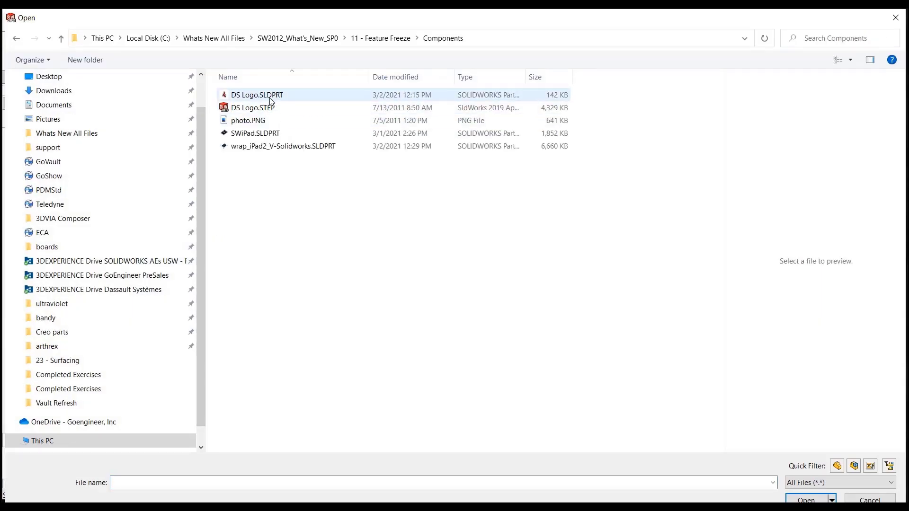
click(257, 95)
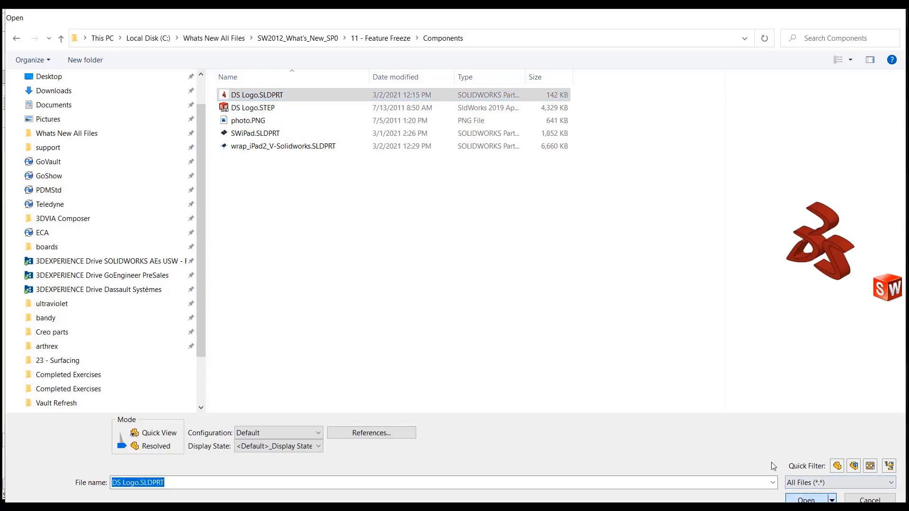
click(805, 498)
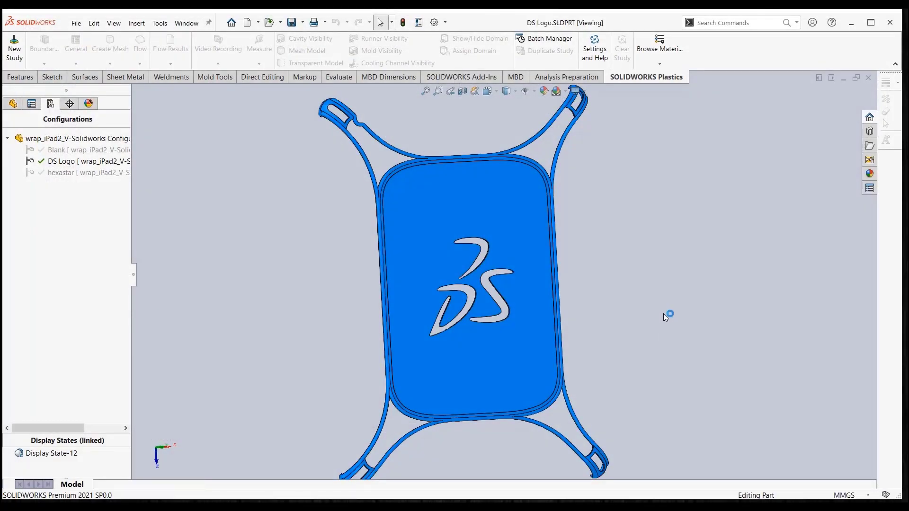
click(13, 104)
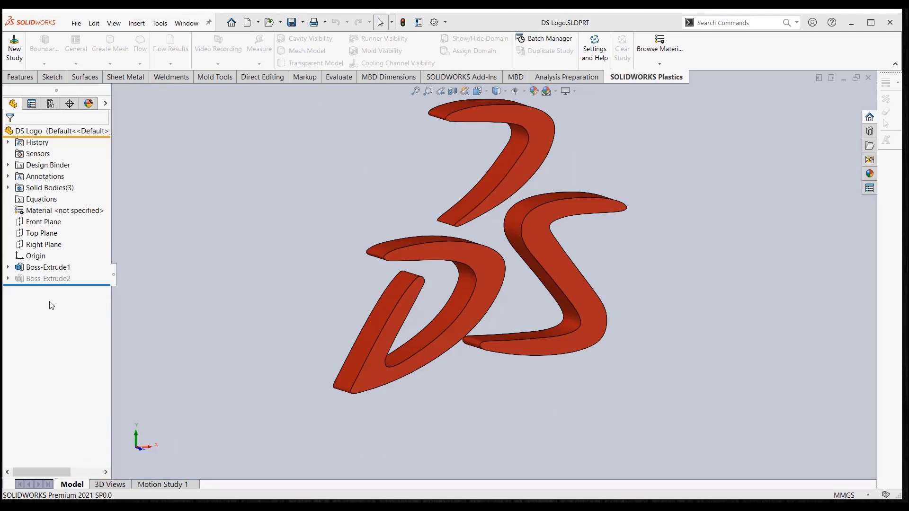
Unsuppress Boss-Extrude2 to restore the GoEngineer lettering beneath the DS logo
right_click(47, 279)
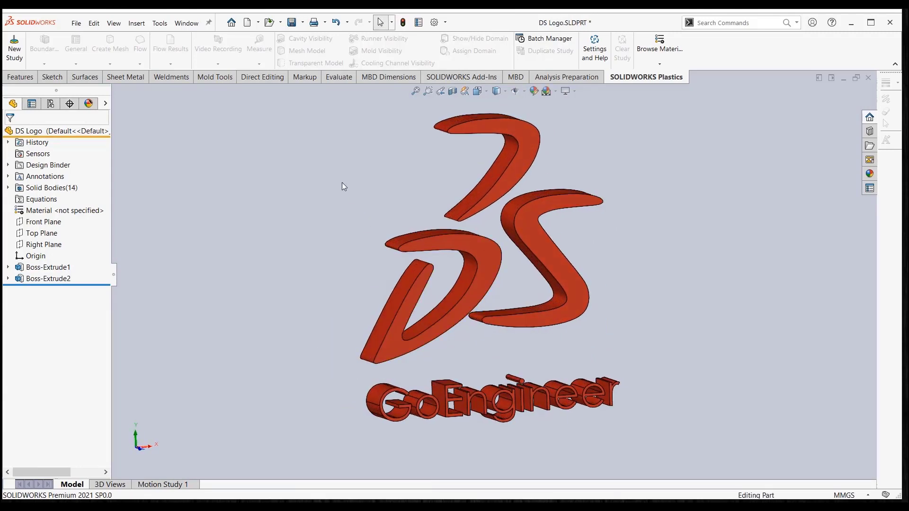
Switch to wrap_iPad2_V-Solidworks.SLDPRT and view the DS Logo feature above Combine1
click(186, 23)
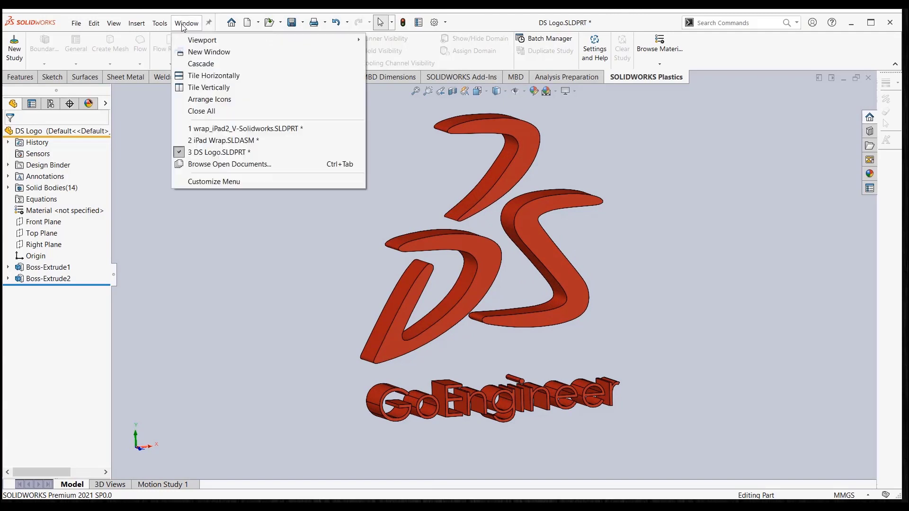
mouse_move(238, 128)
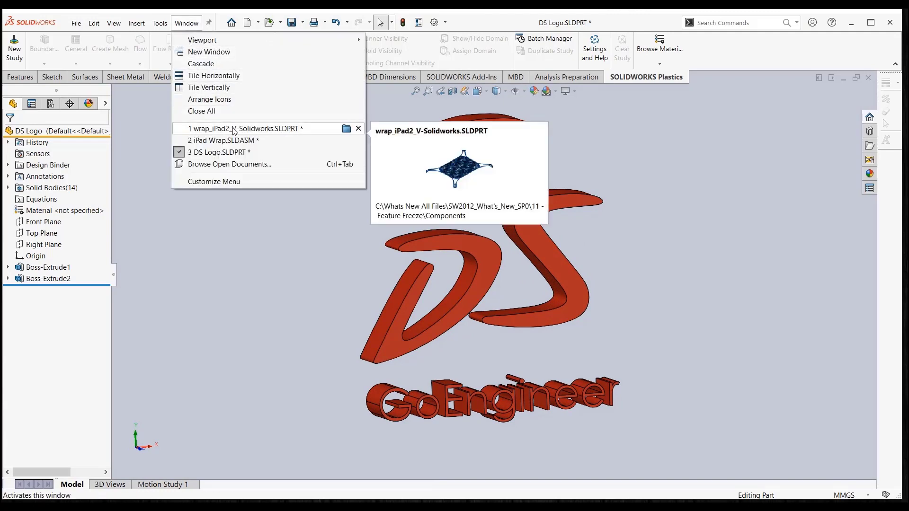
click(243, 128)
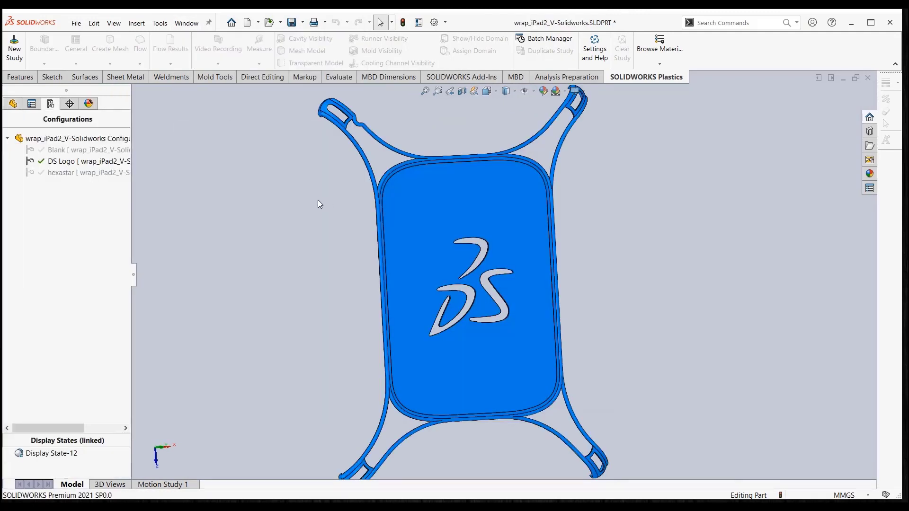
click(12, 103)
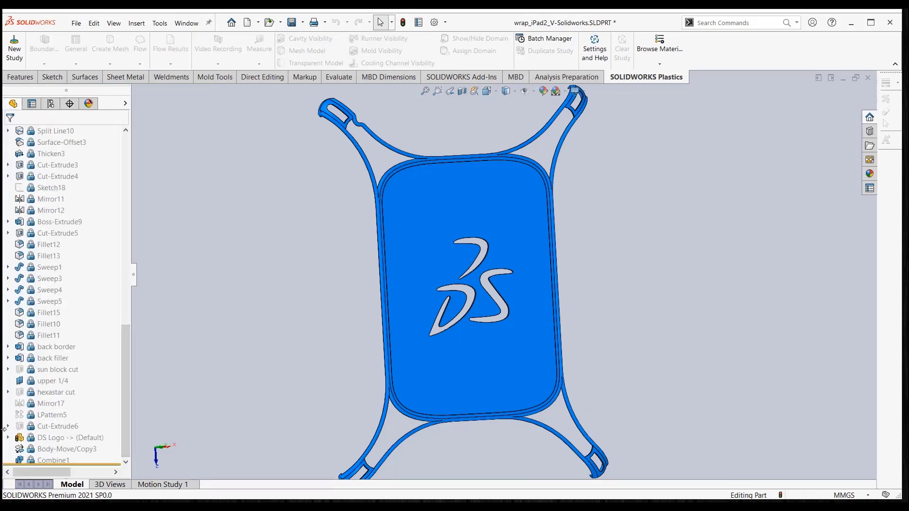
click(66, 449)
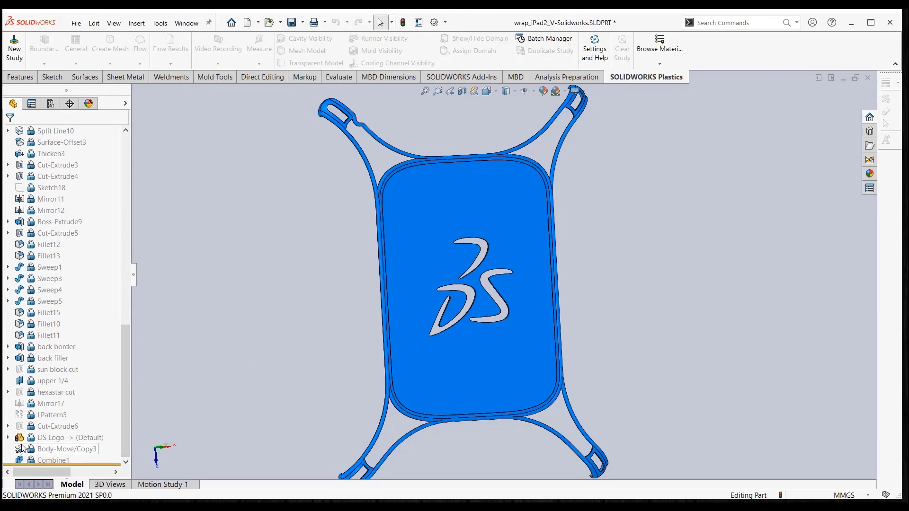
click(70, 437)
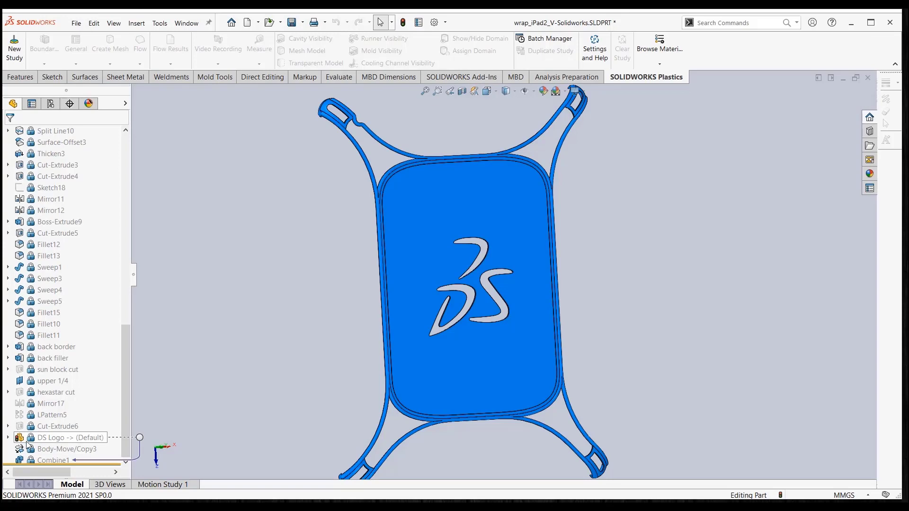
mouse_move(52, 445)
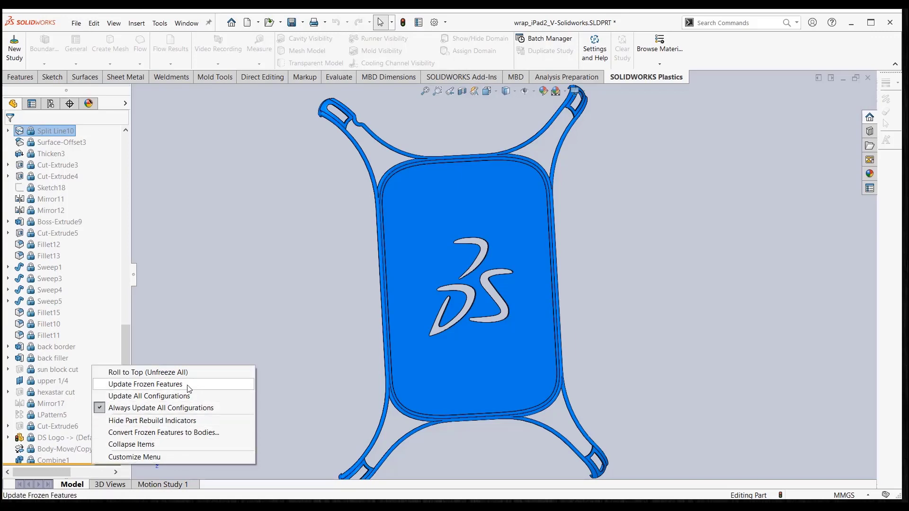
mouse_move(157, 387)
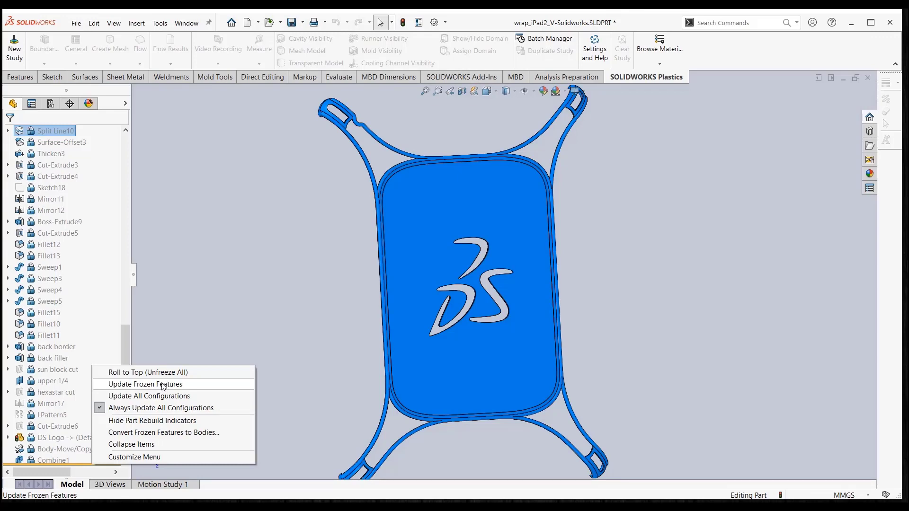
mouse_move(165, 384)
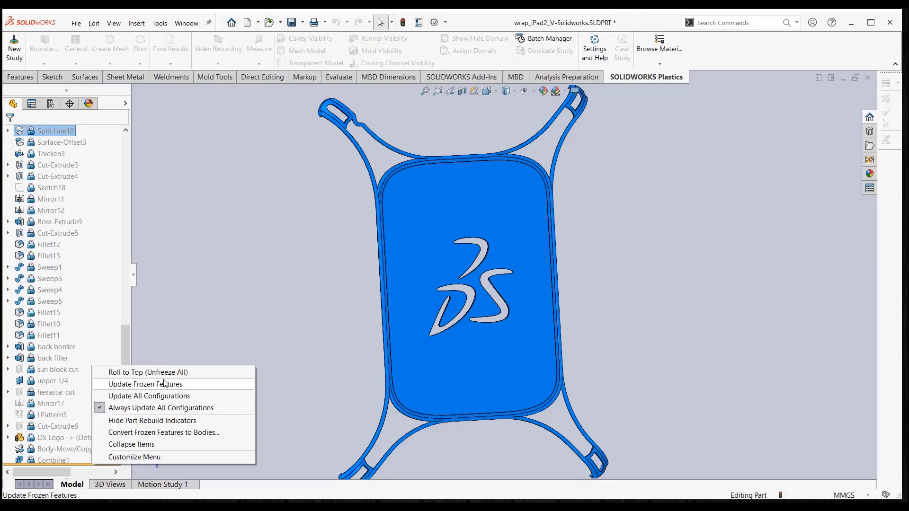
mouse_move(164, 388)
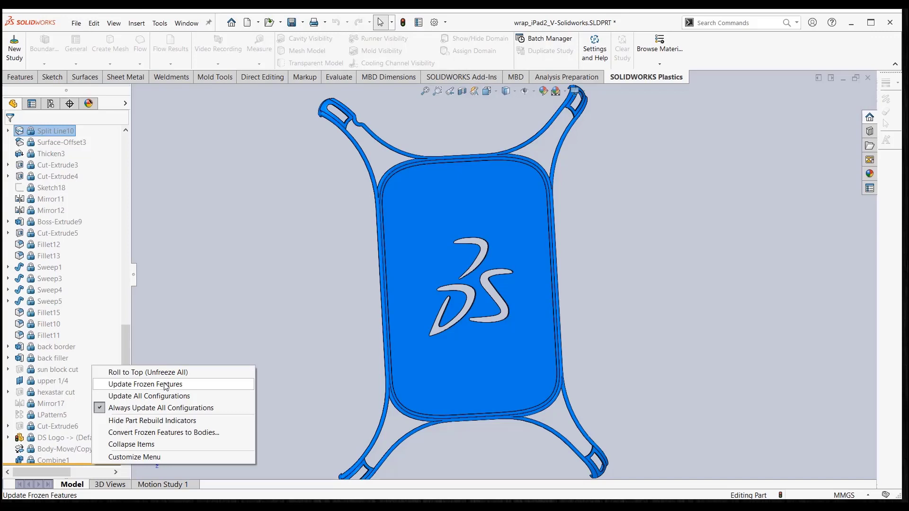
Run Update Frozen Features on the wrap's freeze bar to bring in the edited DS Logo
click(144, 384)
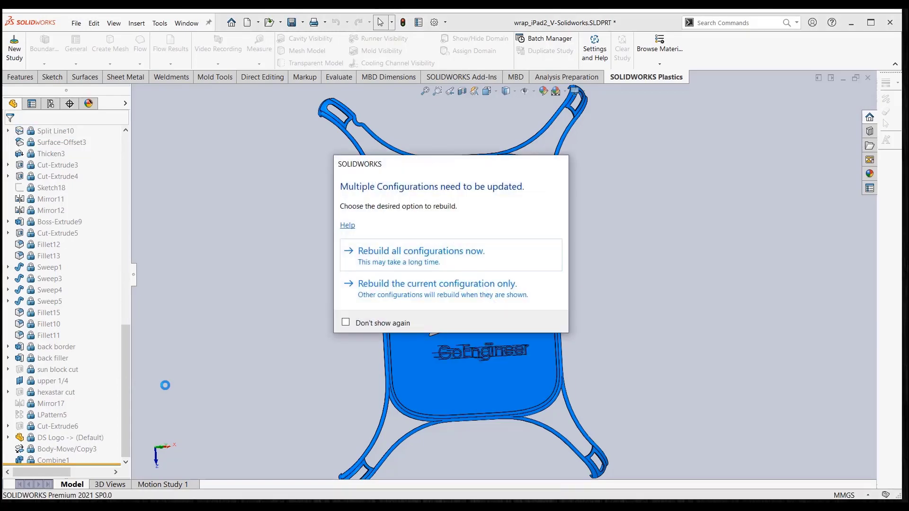
Choose a rebuild option in the Multiple Configurations prompt so the wrap shows GoEngineer lettering
click(437, 284)
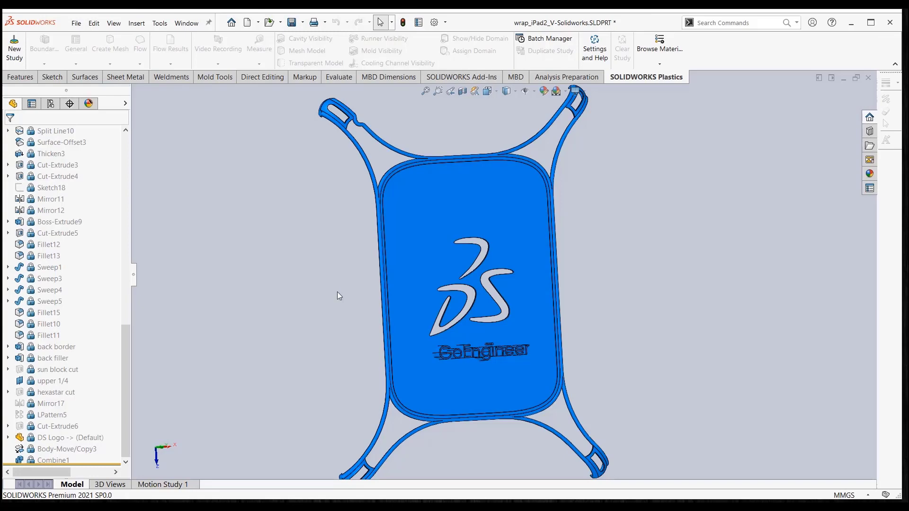
In iPad Wrap.SLDASM, switch the wrap component to its DS Logo configuration and orbit to the logo
click(186, 23)
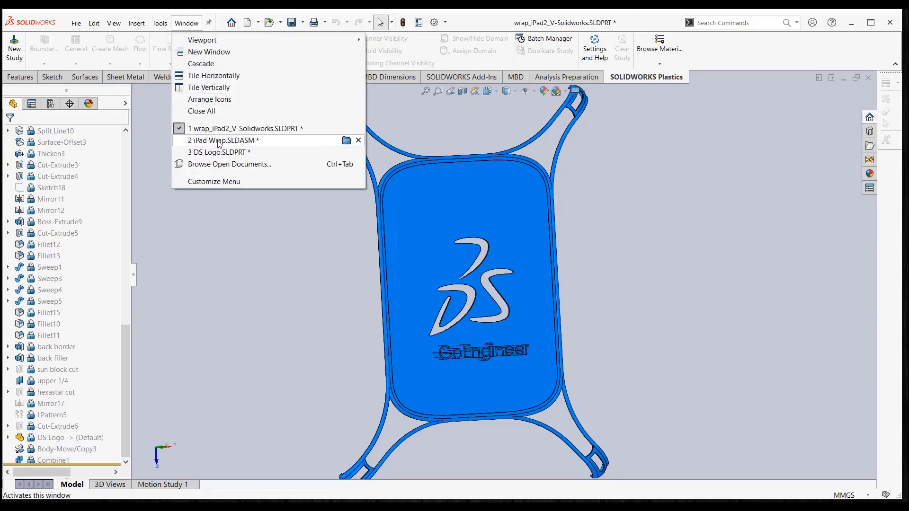
click(232, 140)
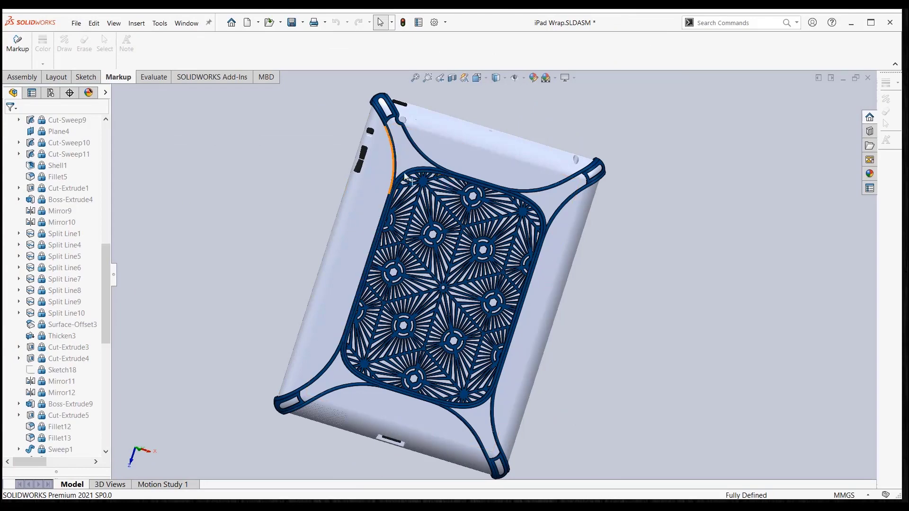
right_click(411, 182)
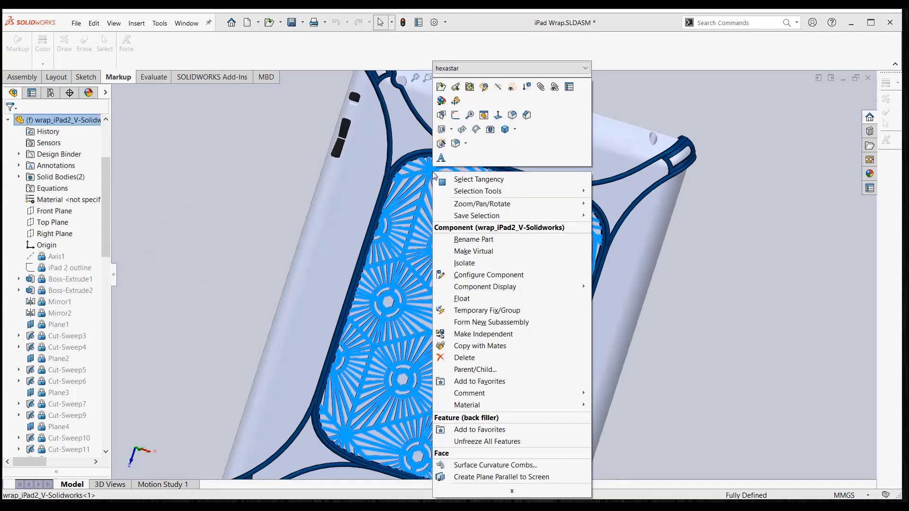
click(586, 67)
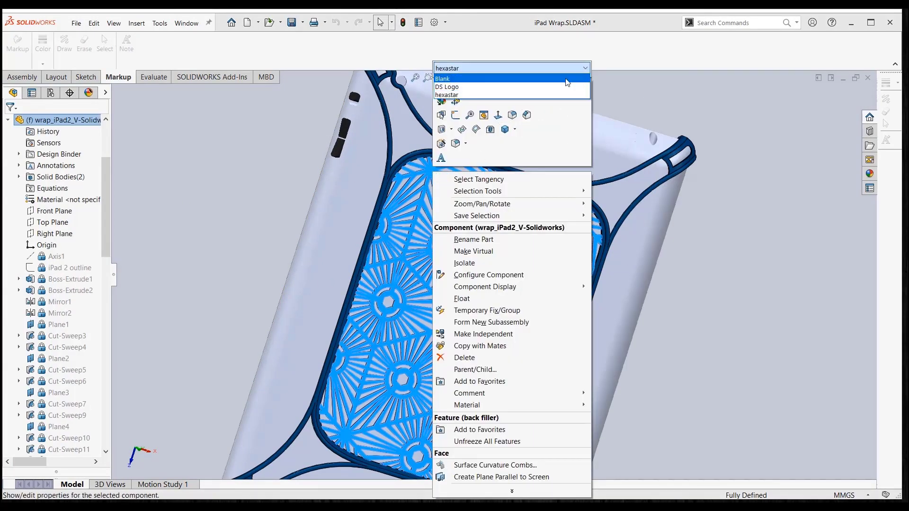
click(446, 86)
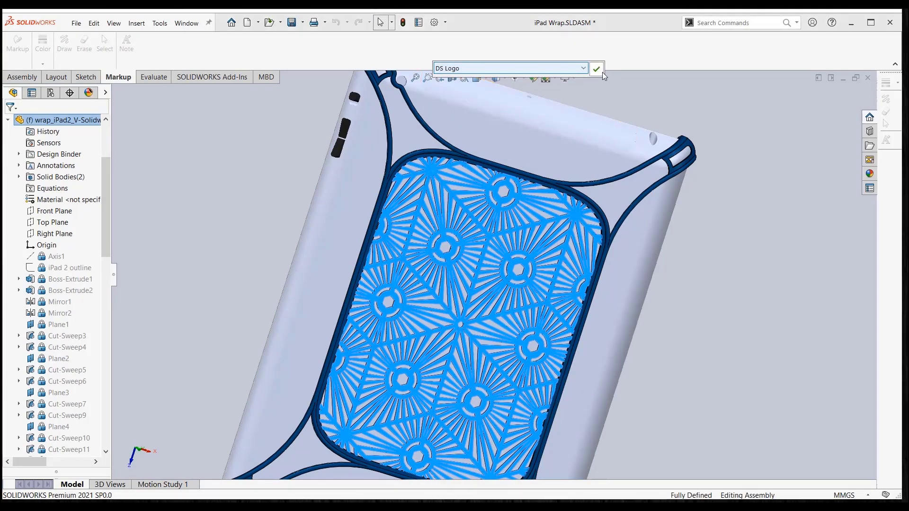
click(595, 68)
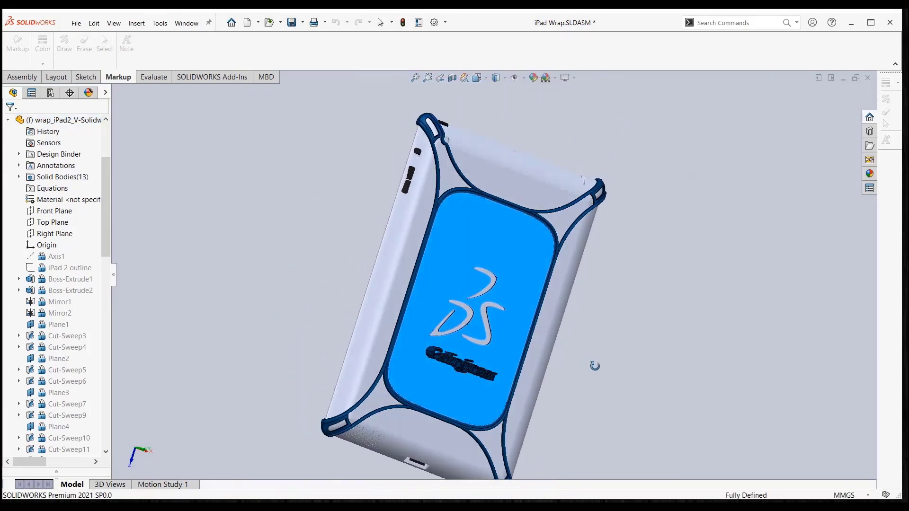
drag(594, 365, 573, 376)
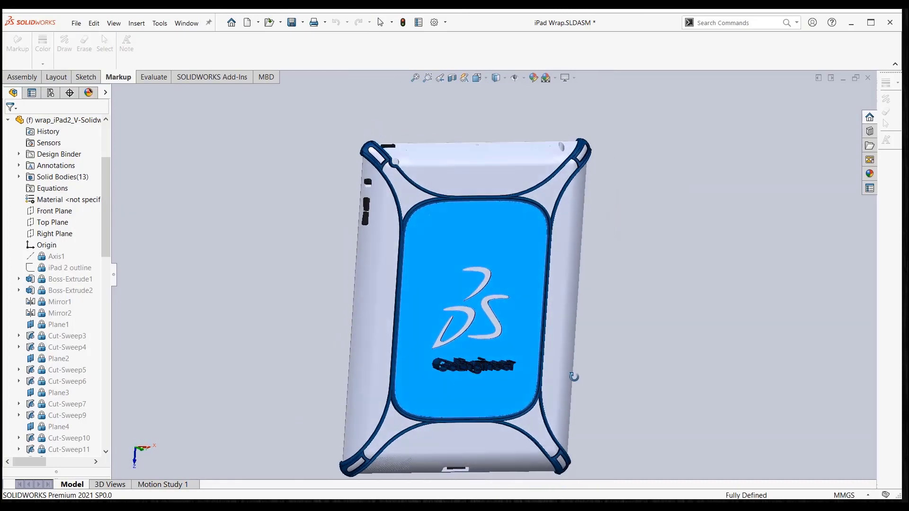